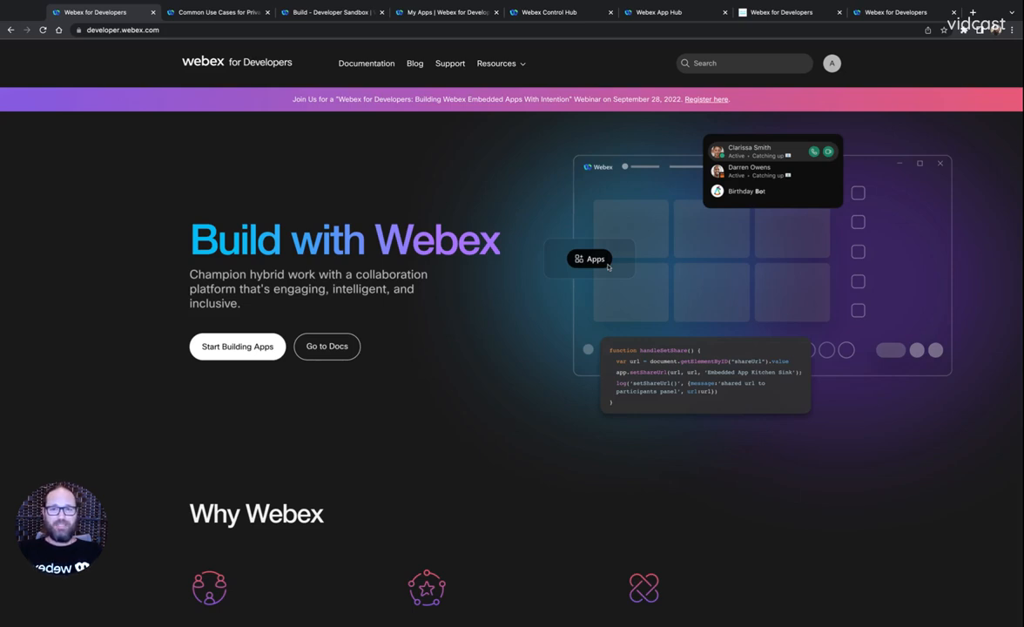
{"action": "mouse_move", "coordinate": [414, 64]}
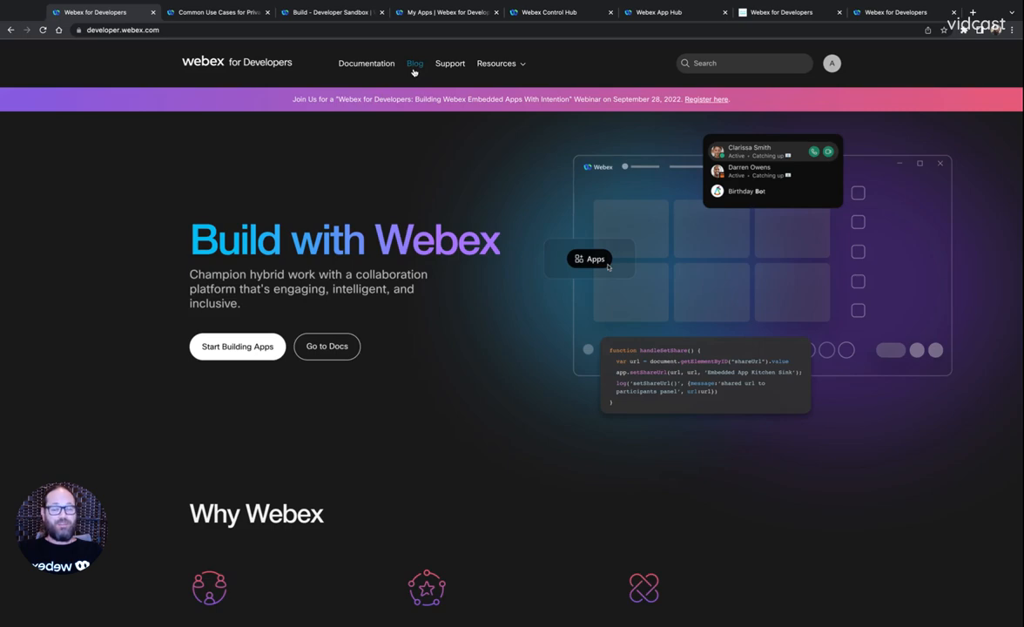
Step: Read the 'Common Use Cases for Private Embedded Apps' article down to its example use cases
{"action": "left_click", "coordinate": [217, 12]}
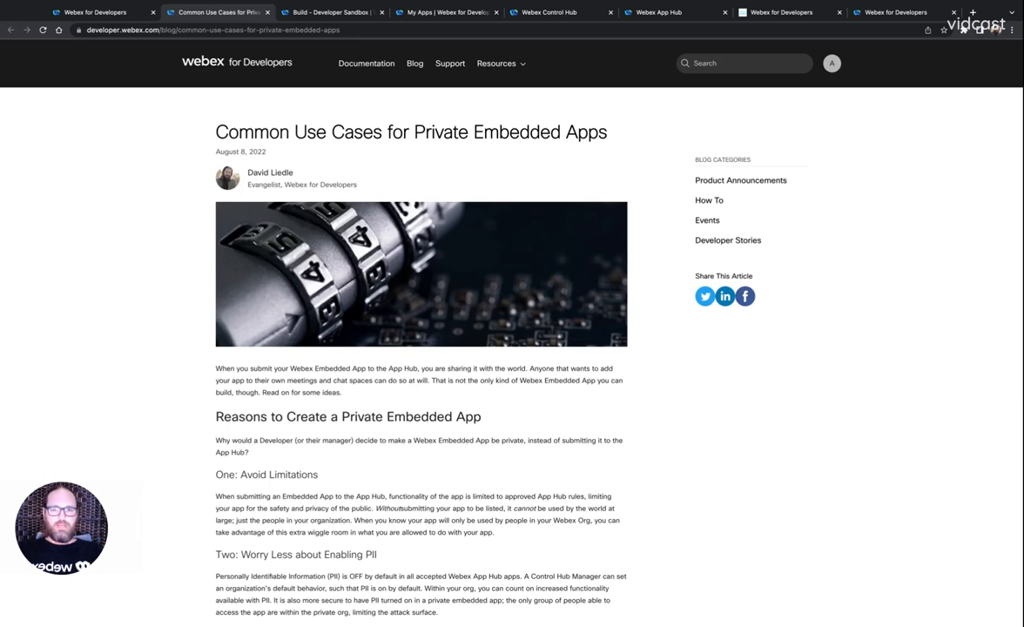
{"action": "scroll", "scroll_direction": "down", "scroll_amount": 3}
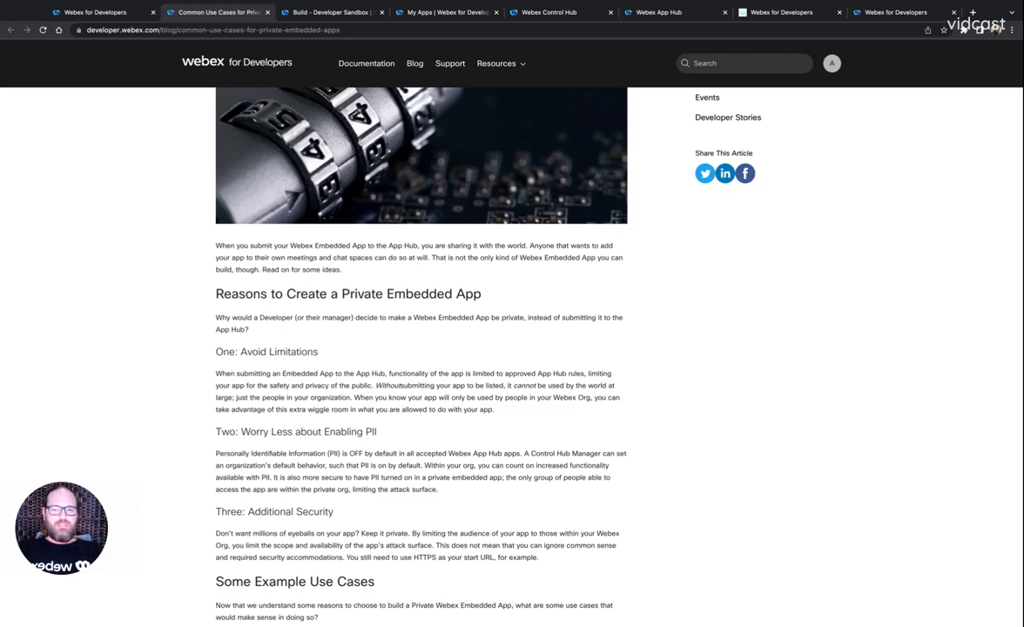
{"action": "scroll", "scroll_direction": "down", "scroll_amount": 3}
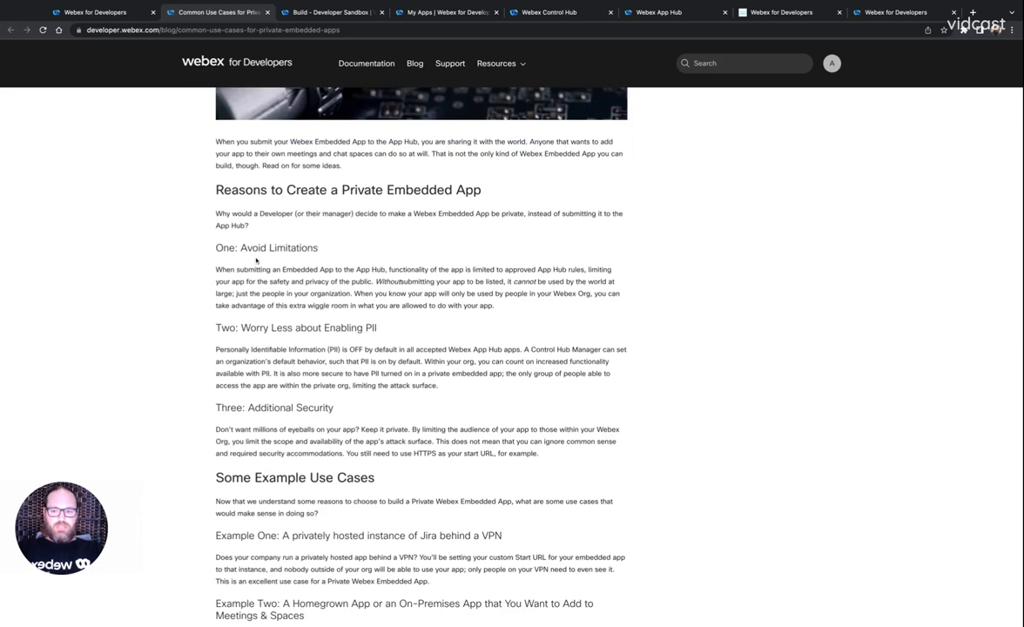
{"action": "mouse_move", "coordinate": [195, 306]}
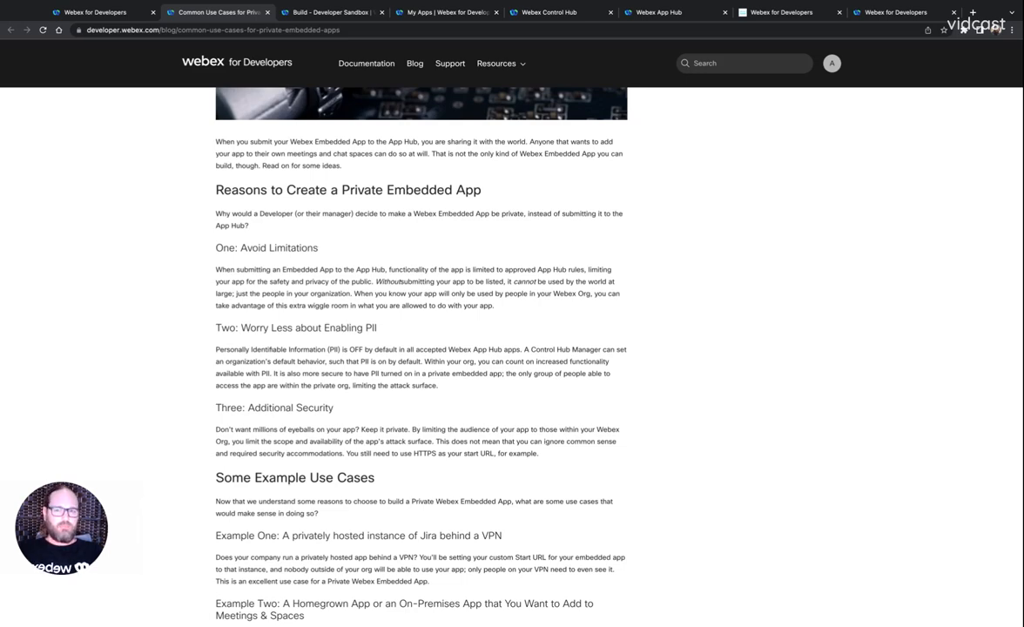
Step: Switch to the 'Build - Developer Sandbox' guide on requesting a sandbox organization
{"action": "left_click", "coordinate": [331, 12]}
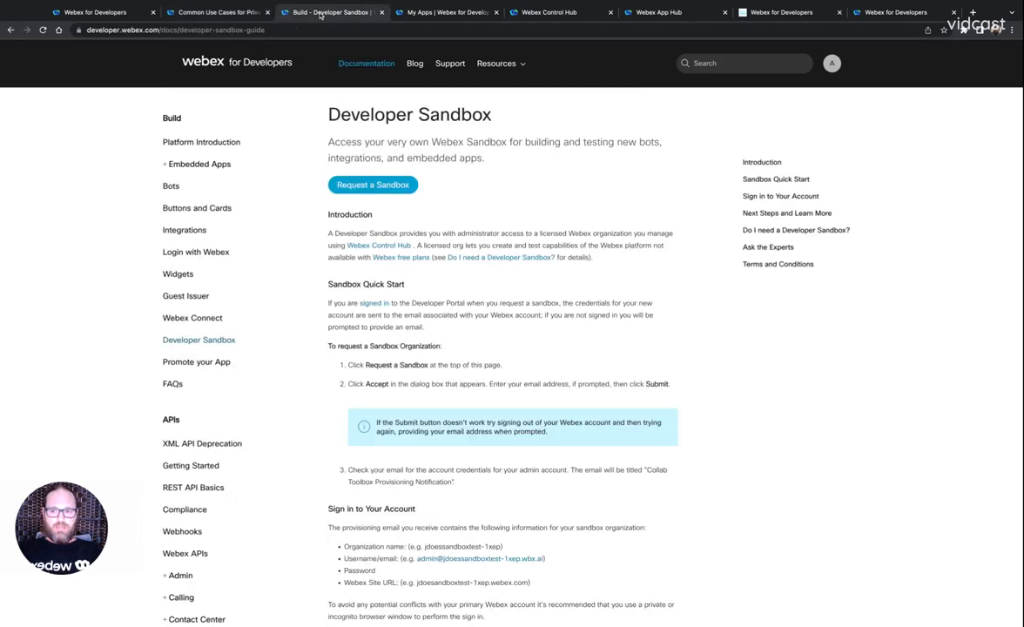
{"action": "mouse_move", "coordinate": [265, 94]}
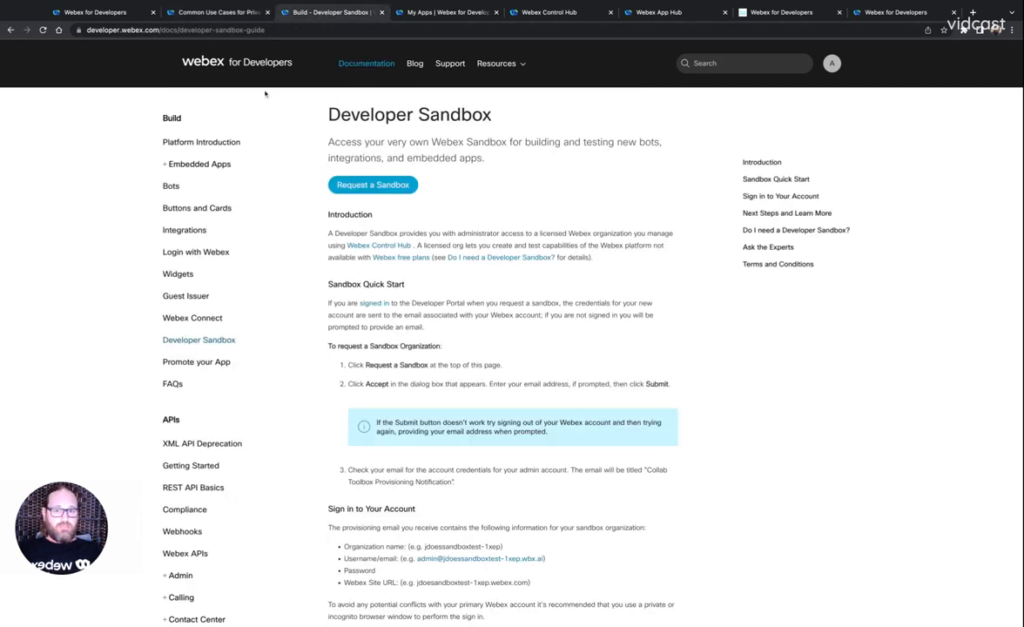
{"action": "mouse_move", "coordinate": [198, 383]}
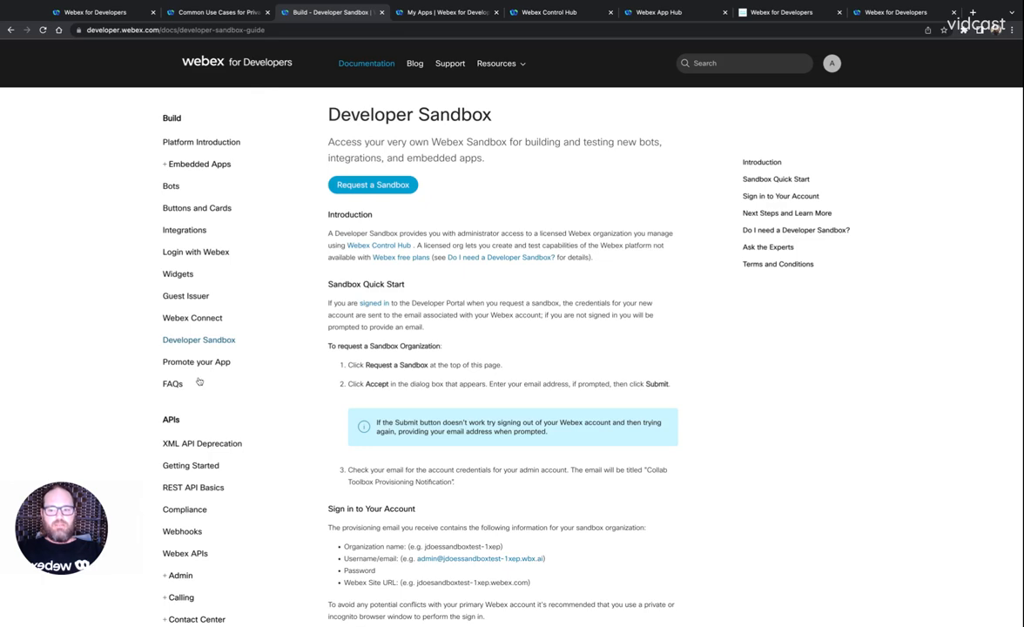
{"action": "mouse_move", "coordinate": [237, 347]}
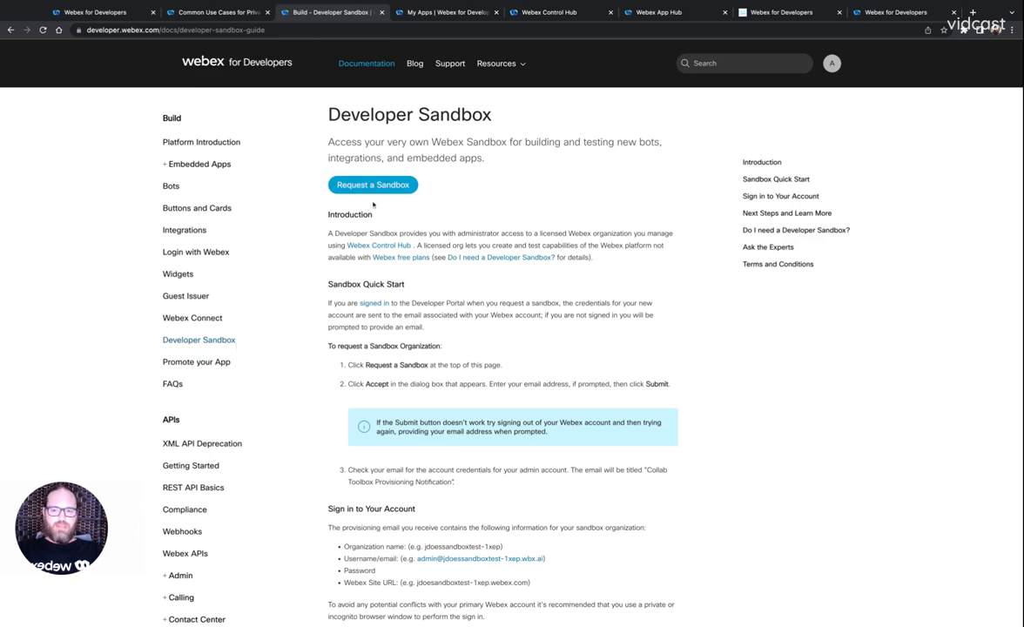
{"action": "mouse_move", "coordinate": [391, 212]}
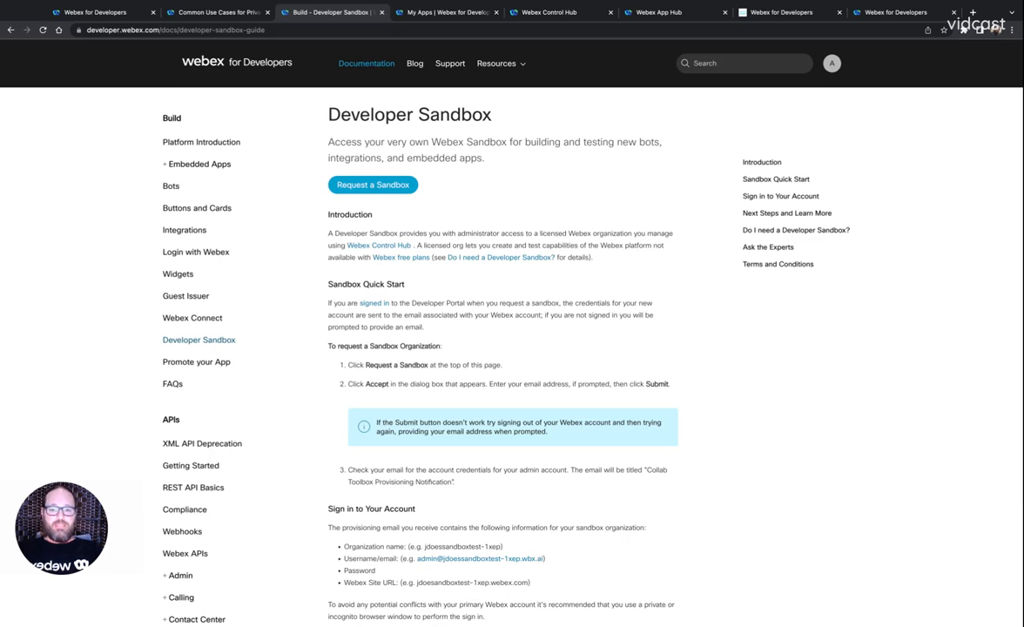
Step: Switch to My Apps, which lists the embedded app 'The App of Destiny'
{"action": "left_click", "coordinate": [447, 12]}
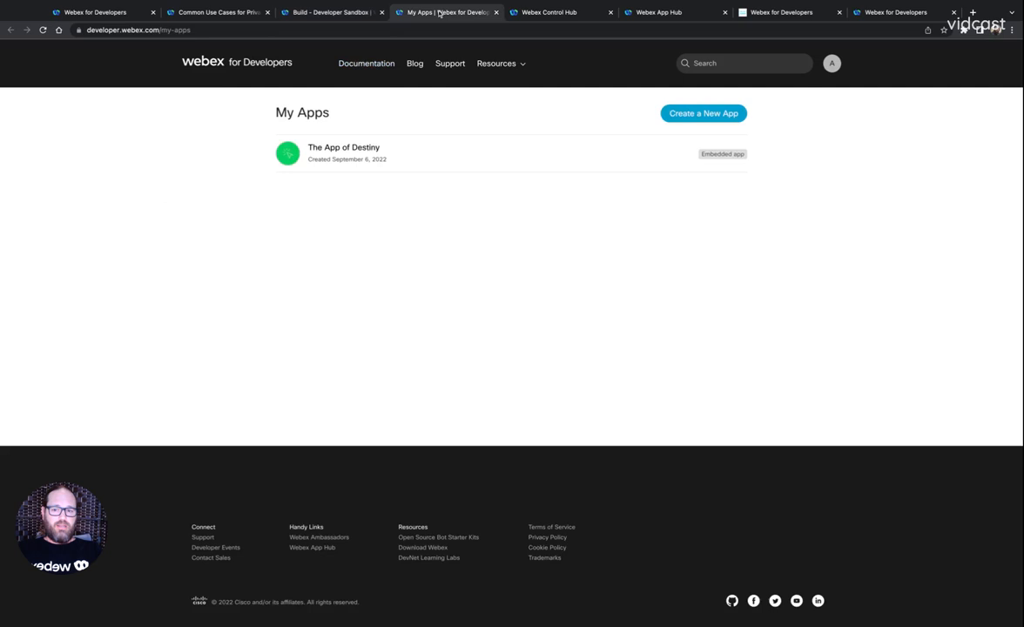
{"action": "mouse_move", "coordinate": [402, 125]}
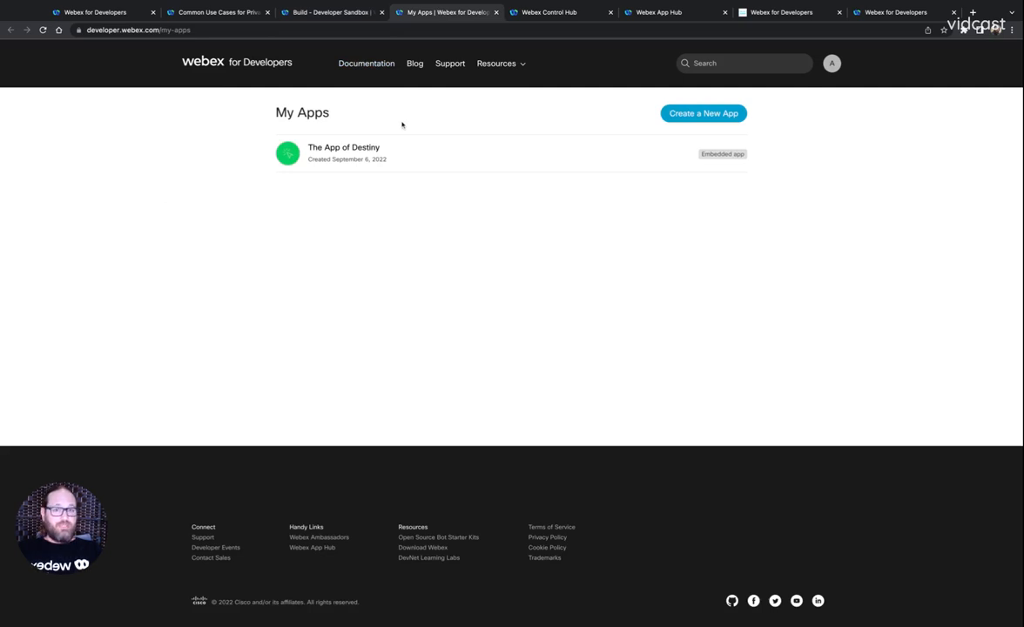
{"action": "mouse_move", "coordinate": [349, 155]}
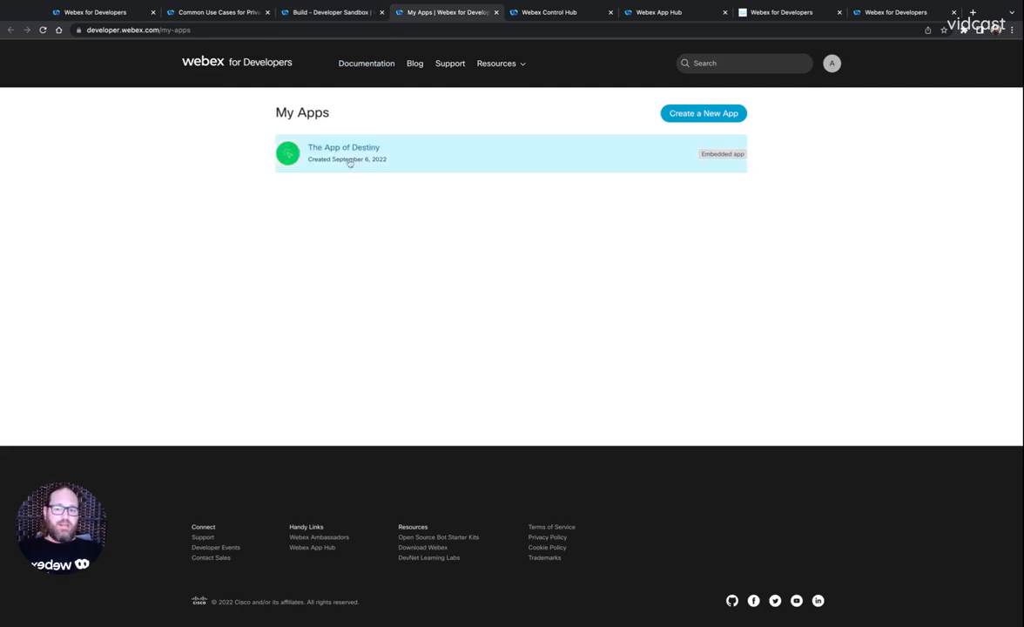
{"action": "mouse_move", "coordinate": [418, 106]}
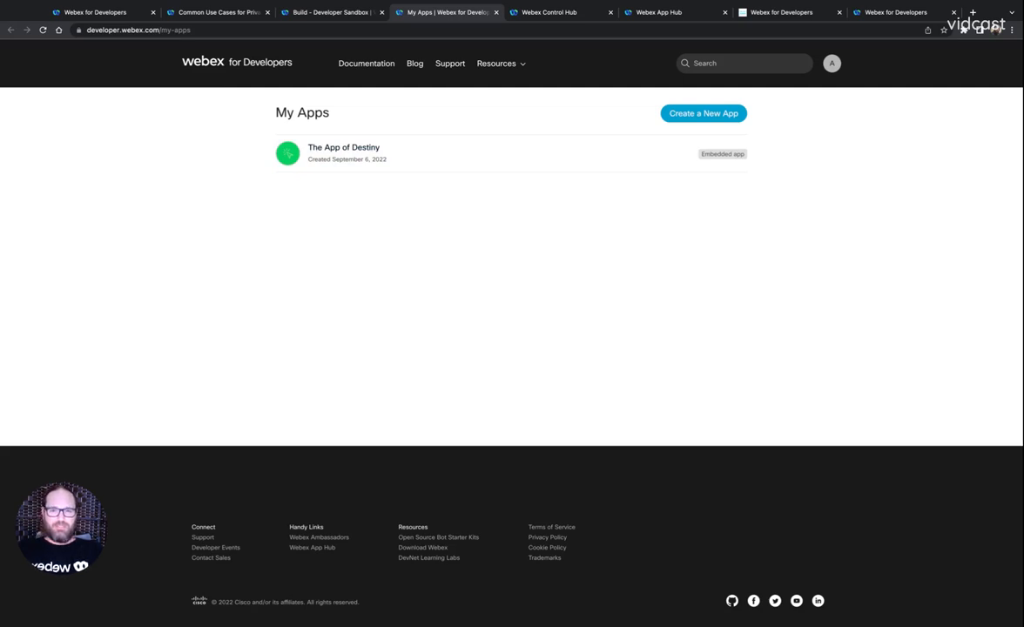
Step: In Control Hub, list private embedded apps including in-development ones, showing 'The App of Destiny' Blocked
{"action": "left_click", "coordinate": [548, 12]}
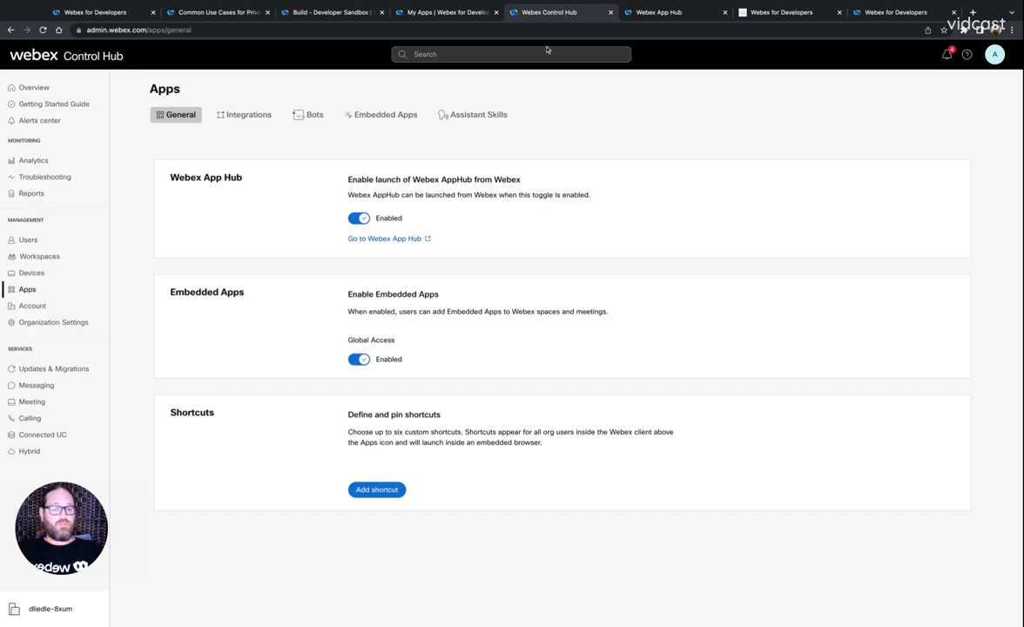
{"action": "mouse_move", "coordinate": [558, 95]}
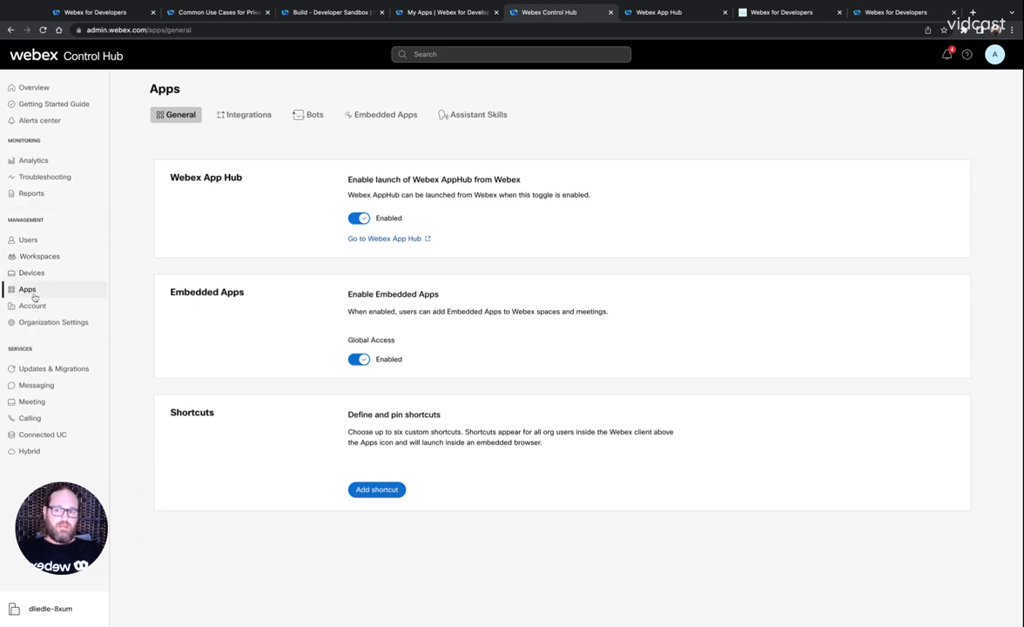
{"action": "left_click", "coordinate": [385, 114]}
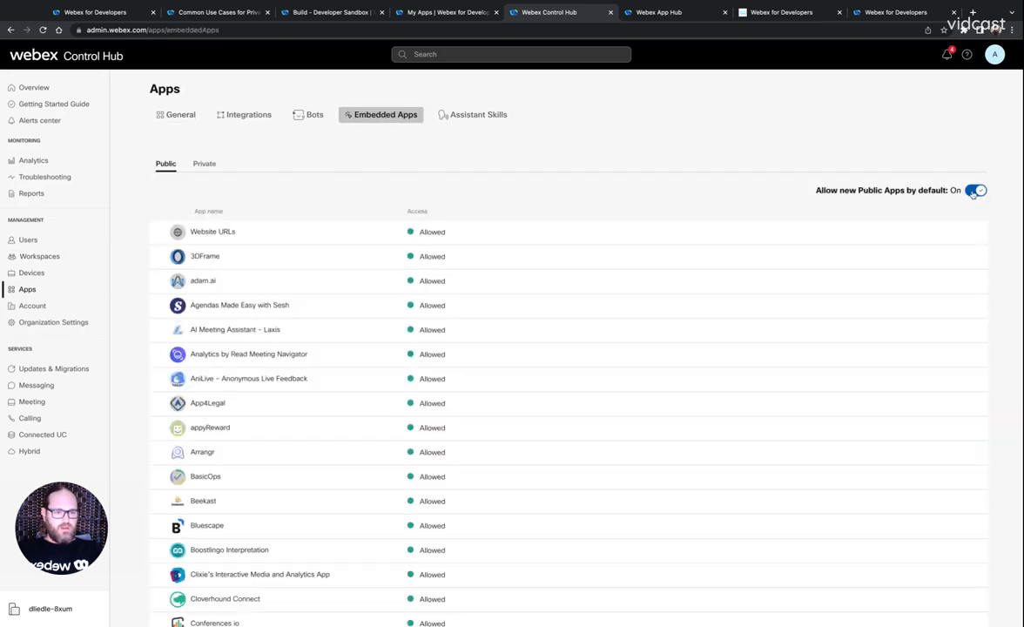
{"action": "mouse_move", "coordinate": [204, 164]}
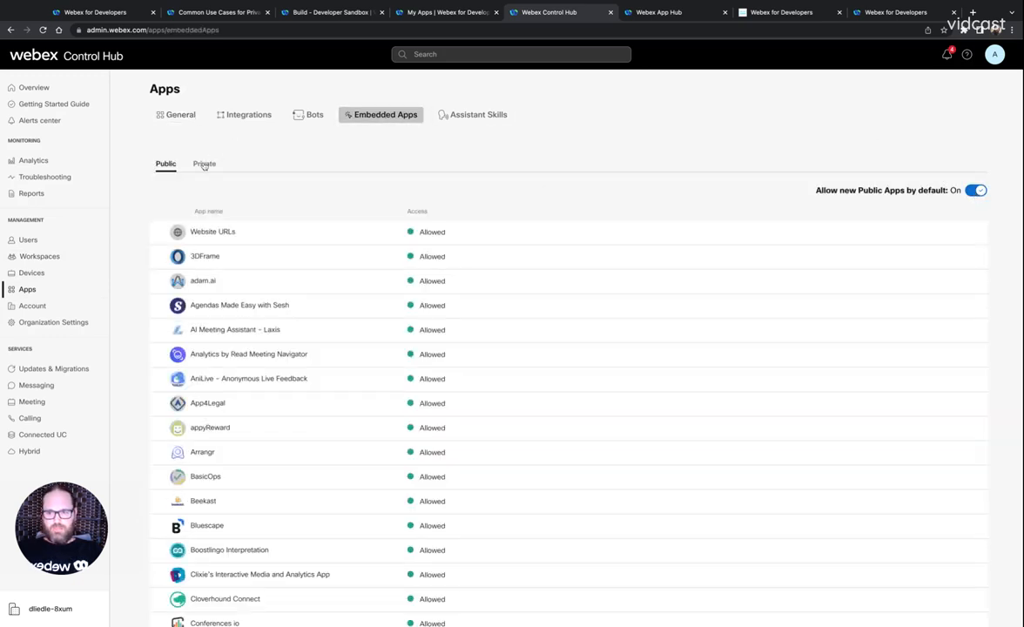
{"action": "left_click", "coordinate": [204, 163]}
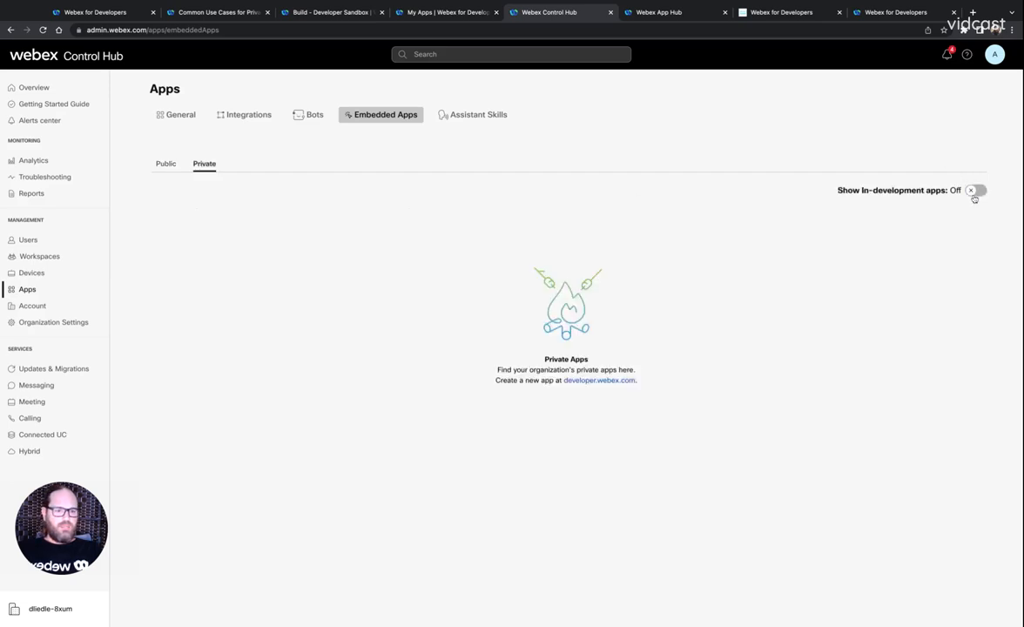
{"action": "left_click", "coordinate": [975, 190]}
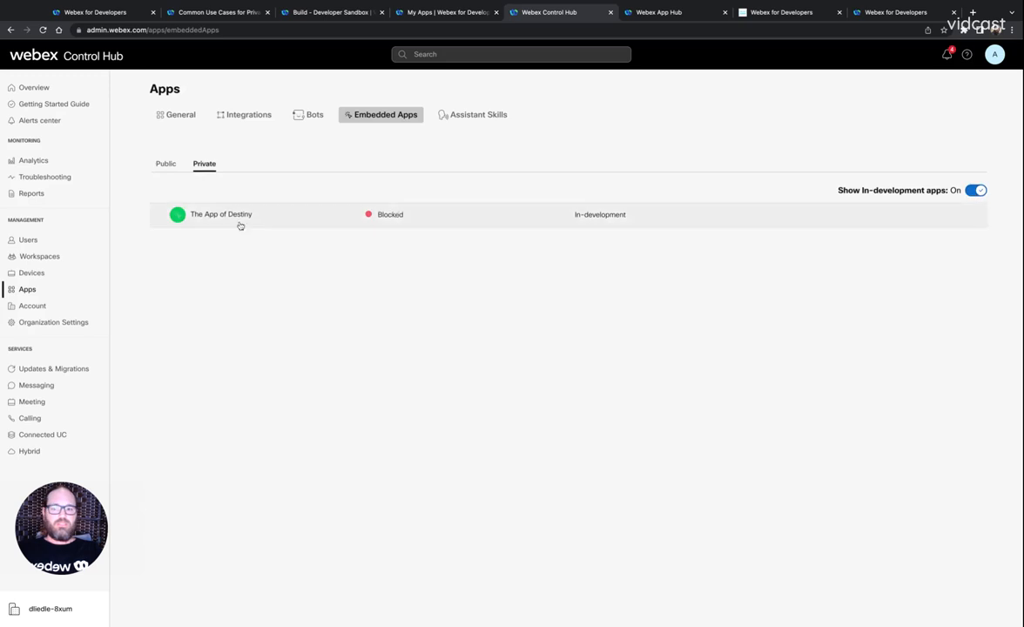
{"action": "mouse_move", "coordinate": [274, 218]}
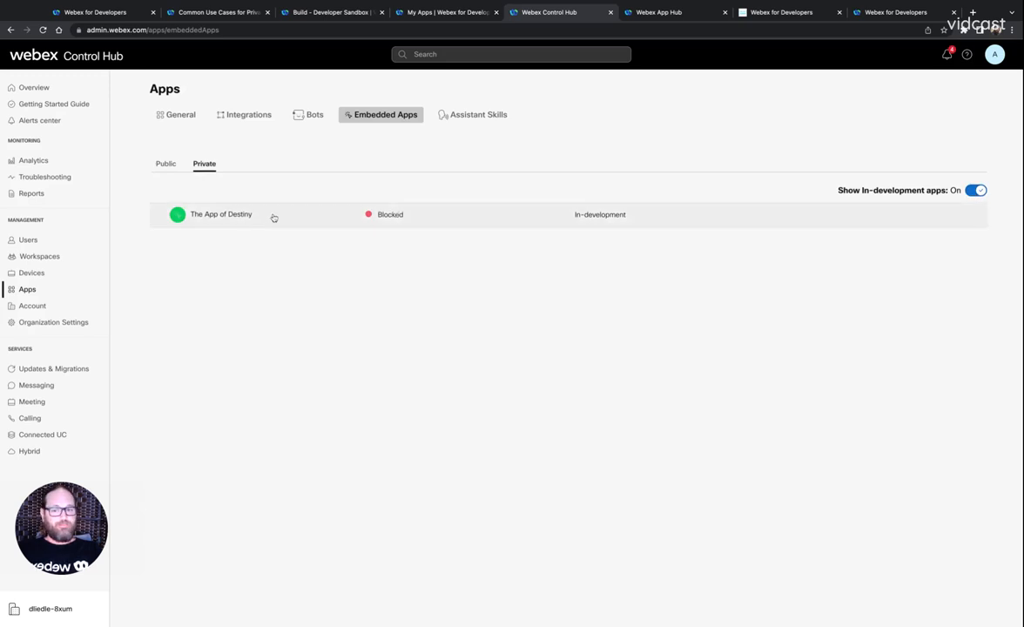
Step: Enable PII Restrictions in The App of Destiny's details panel
{"action": "left_click", "coordinate": [221, 214]}
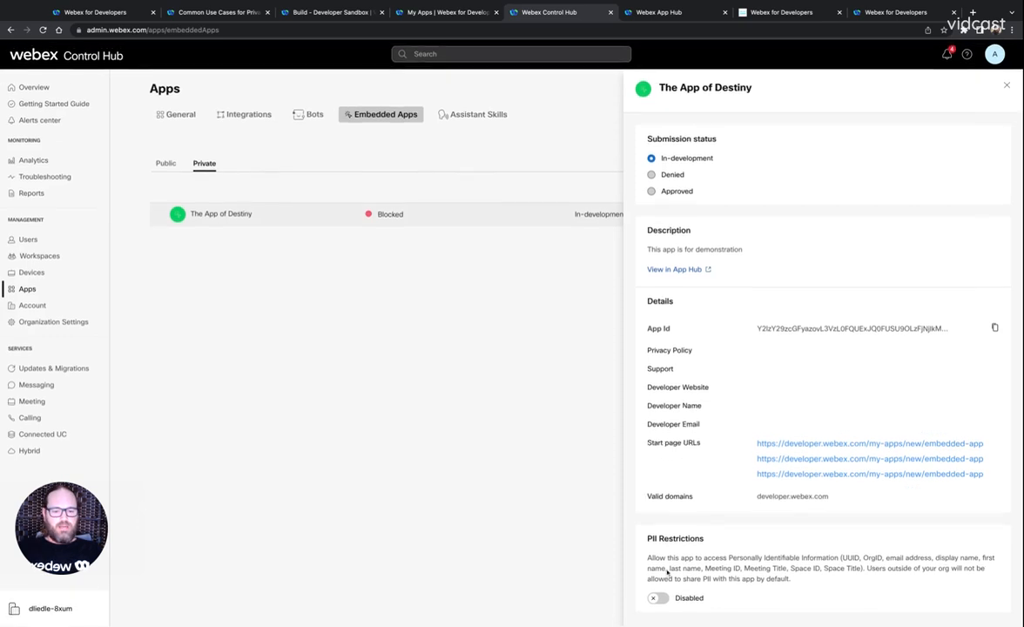
{"action": "left_click", "coordinate": [657, 598]}
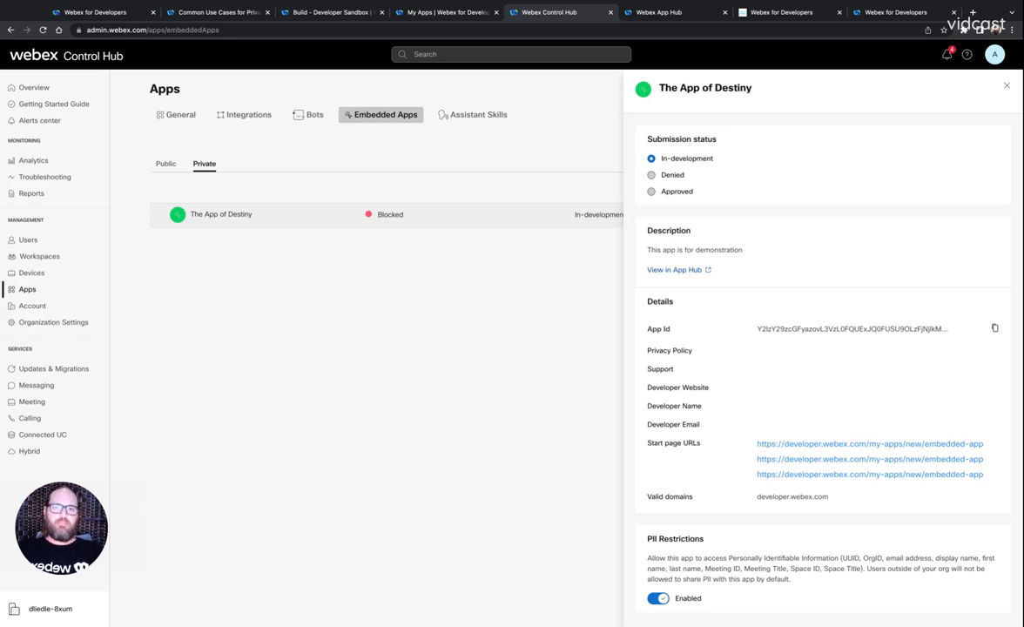
{"action": "mouse_move", "coordinate": [719, 521]}
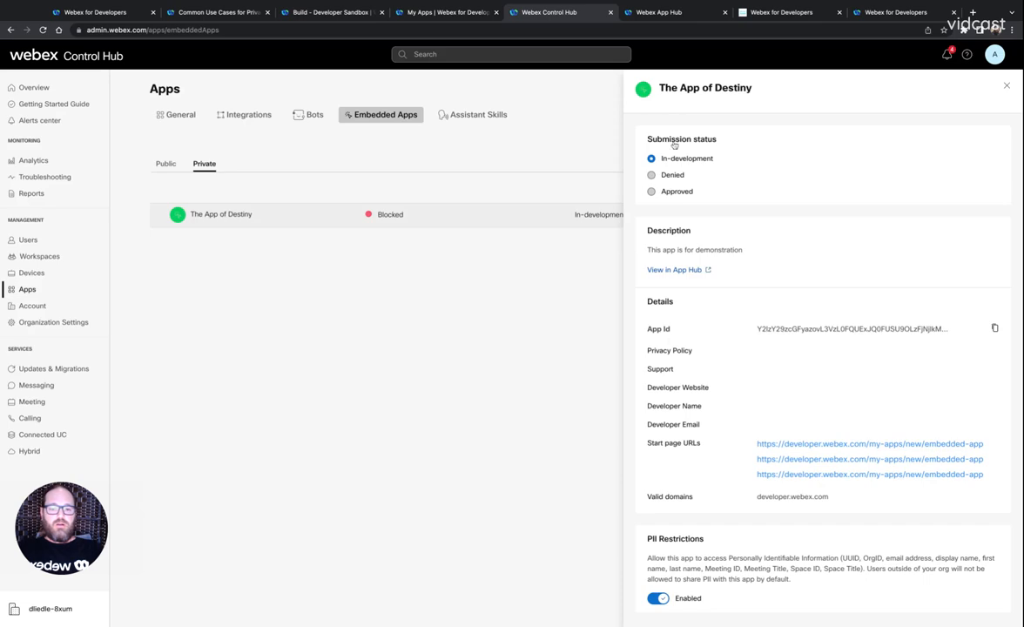
Step: View the Webex App Hub storefront with Getting started, Most popular and Brand new listings
{"action": "left_click", "coordinate": [674, 13]}
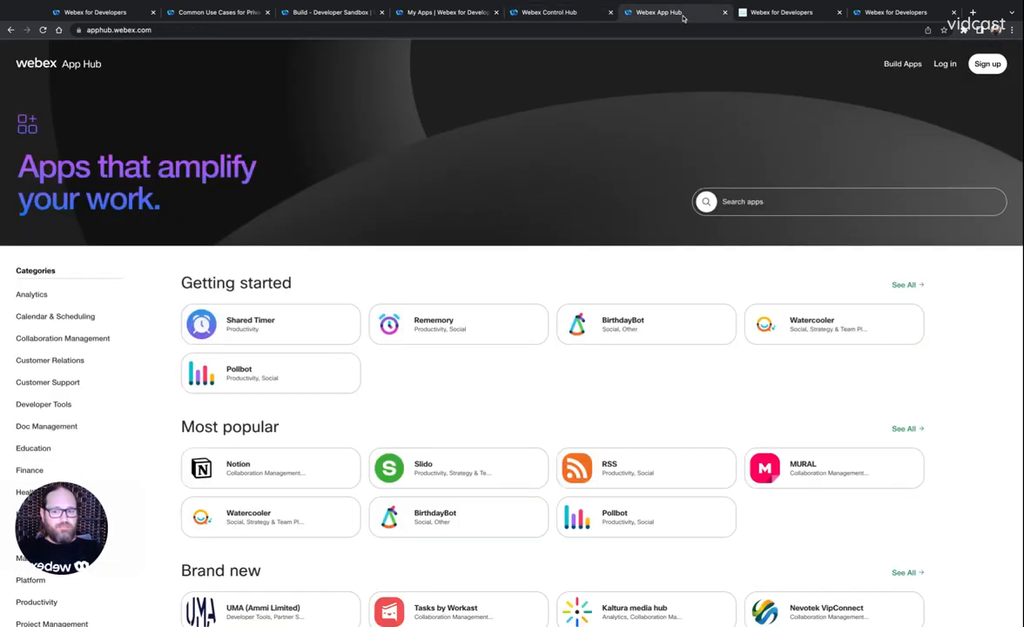
{"action": "mouse_move", "coordinate": [592, 164]}
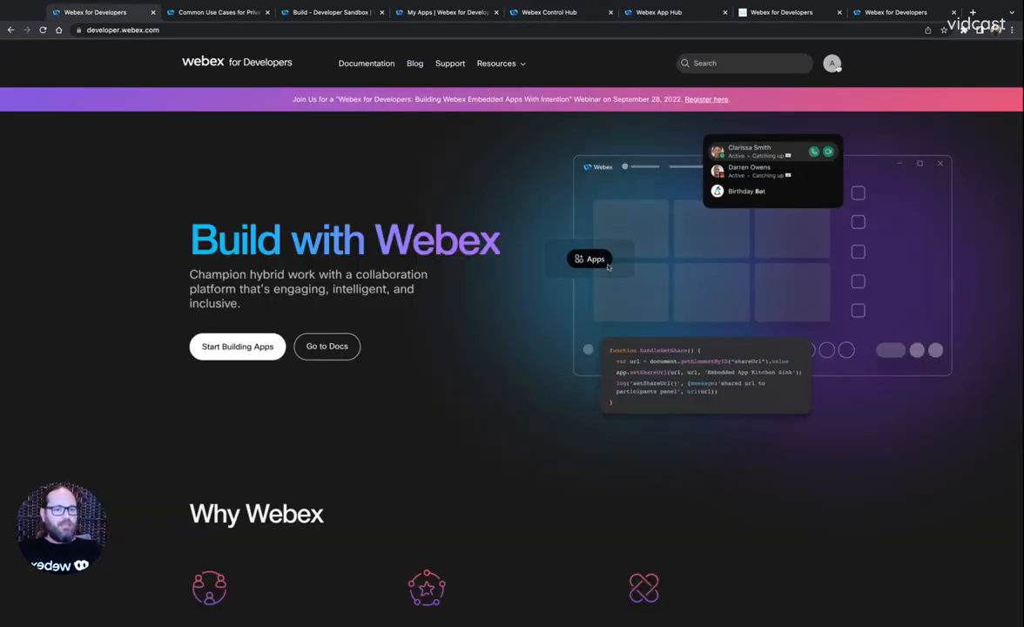
Step: View The App of Destiny's settings page via My Webex Apps, then return to App Hub
{"action": "left_click", "coordinate": [832, 63]}
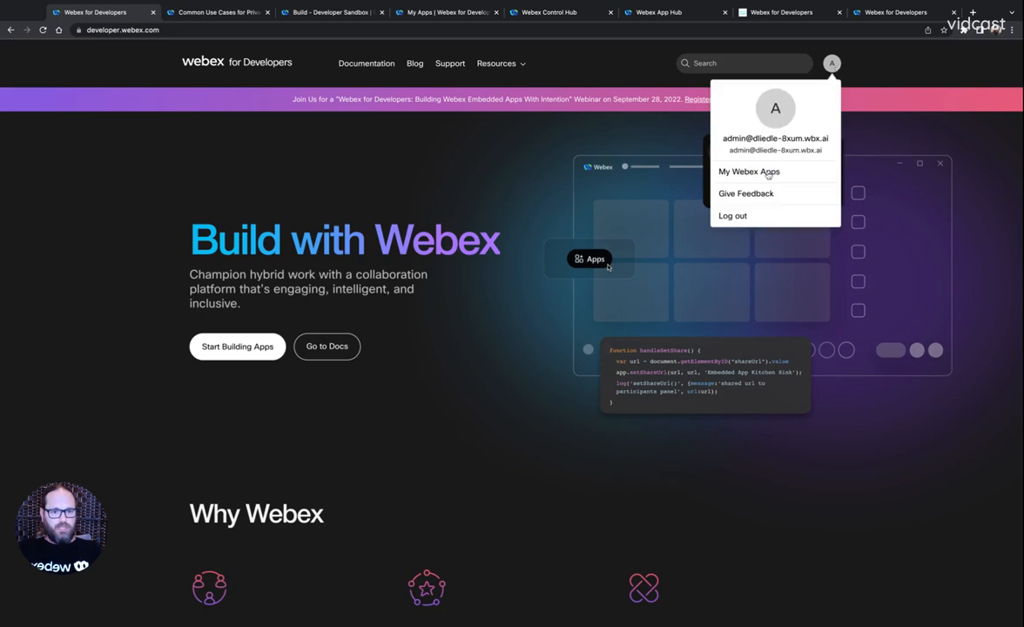
{"action": "left_click", "coordinate": [749, 171]}
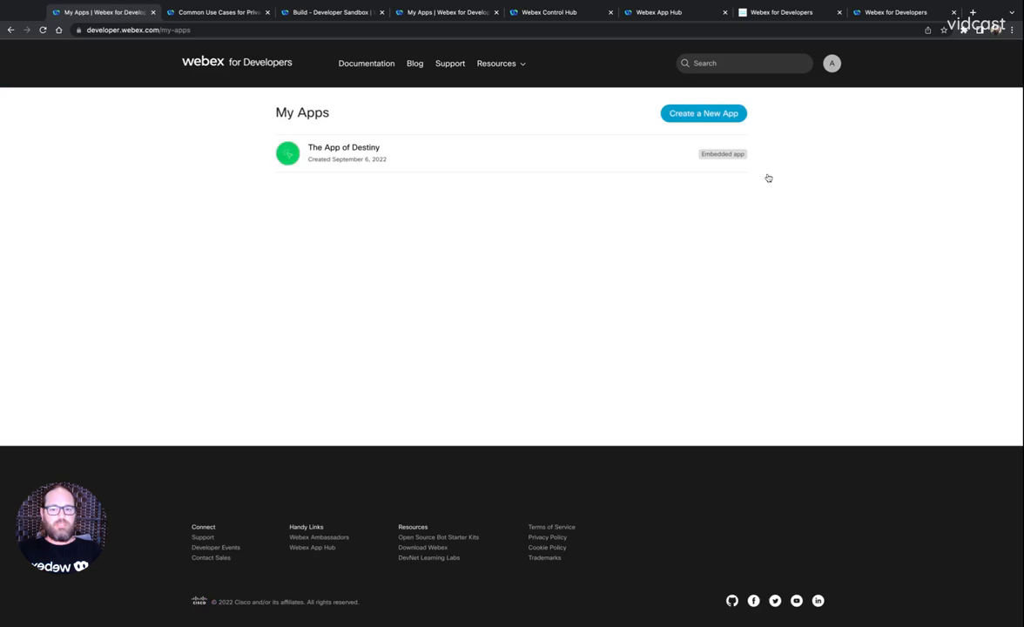
{"action": "left_click", "coordinate": [344, 152]}
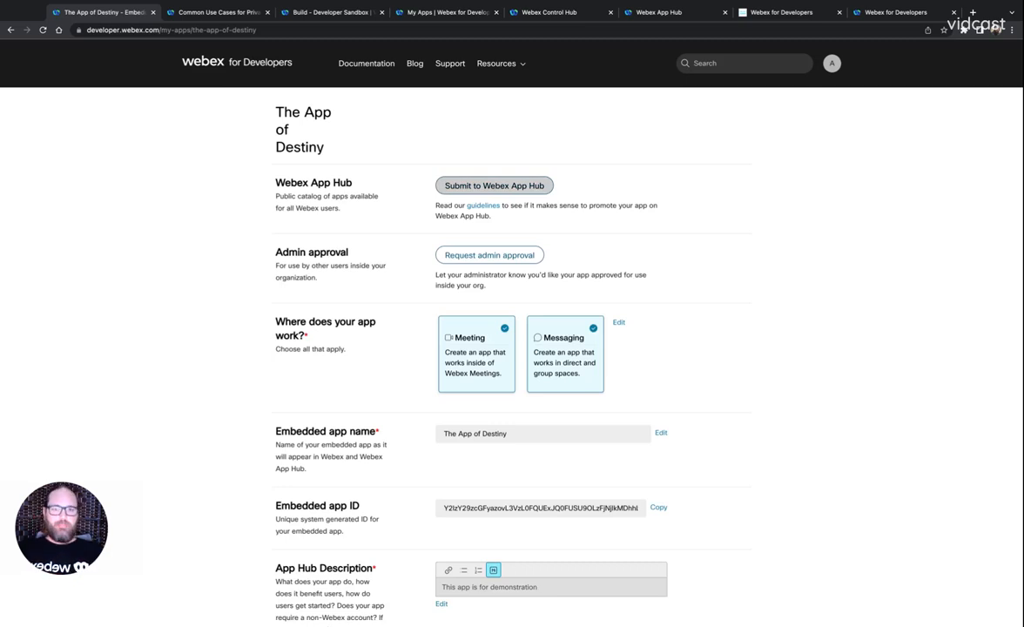
{"action": "mouse_move", "coordinate": [646, 62]}
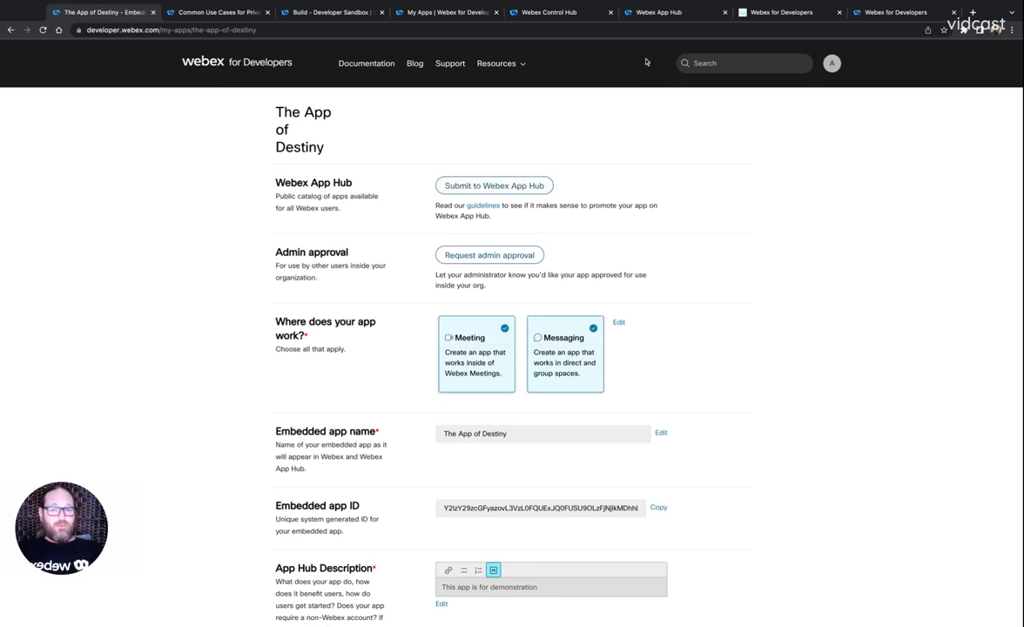
{"action": "left_click", "coordinate": [675, 12]}
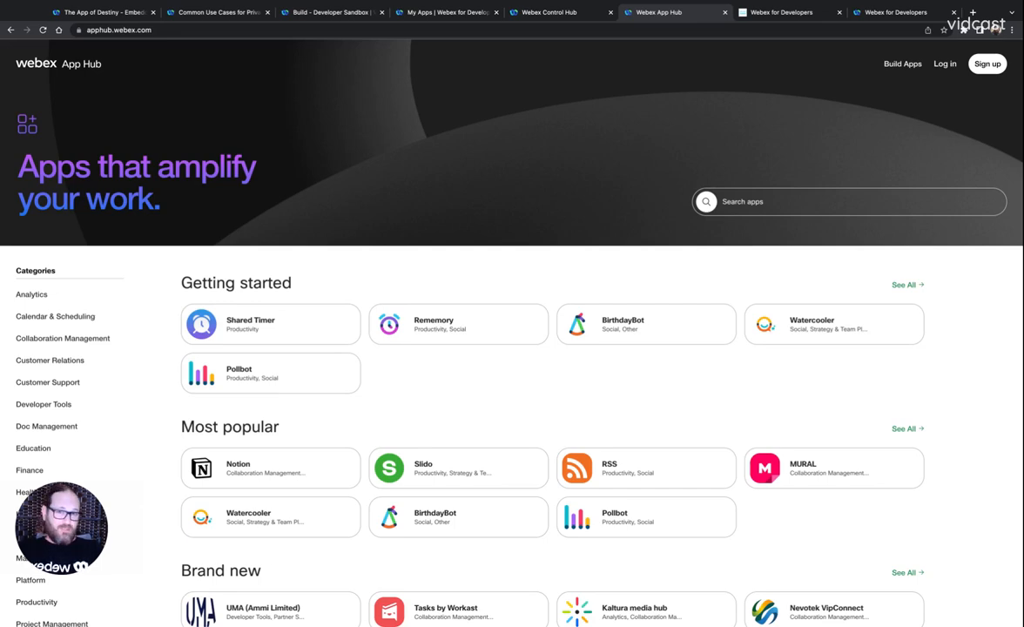
Step: View the Cisco Community Webex for Developers forum, then return to the developer home page
{"action": "left_click", "coordinate": [781, 12]}
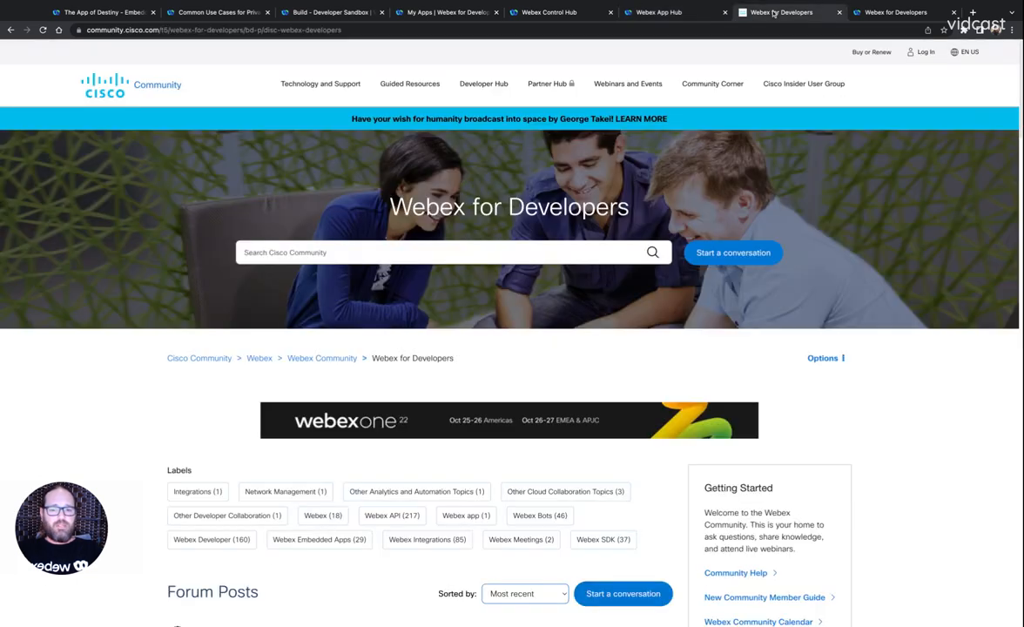
{"action": "mouse_move", "coordinate": [626, 292]}
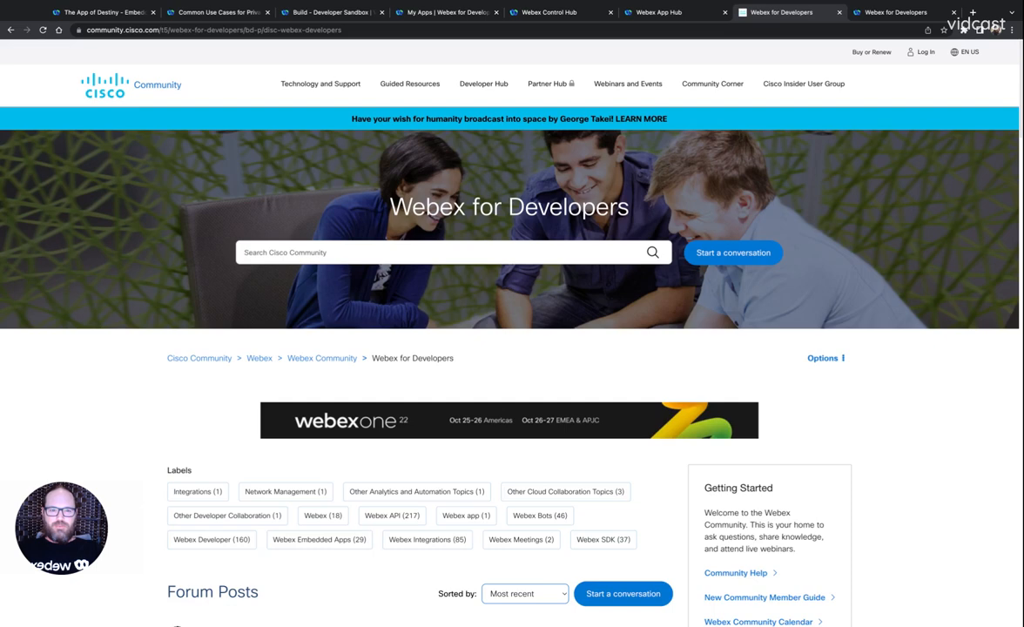
{"action": "mouse_move", "coordinate": [698, 329]}
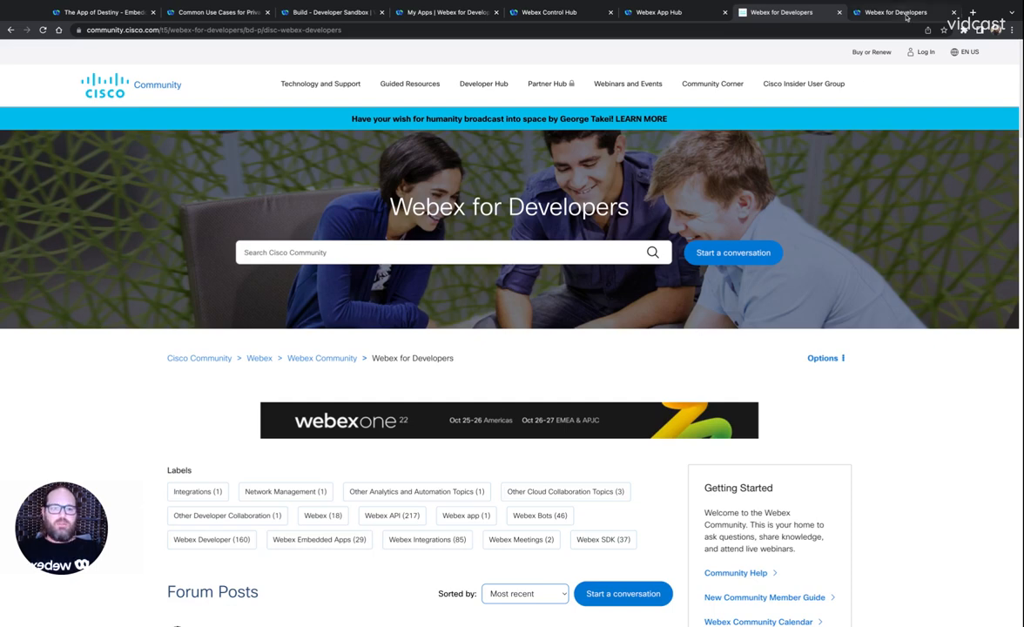
{"action": "left_click", "coordinate": [894, 12]}
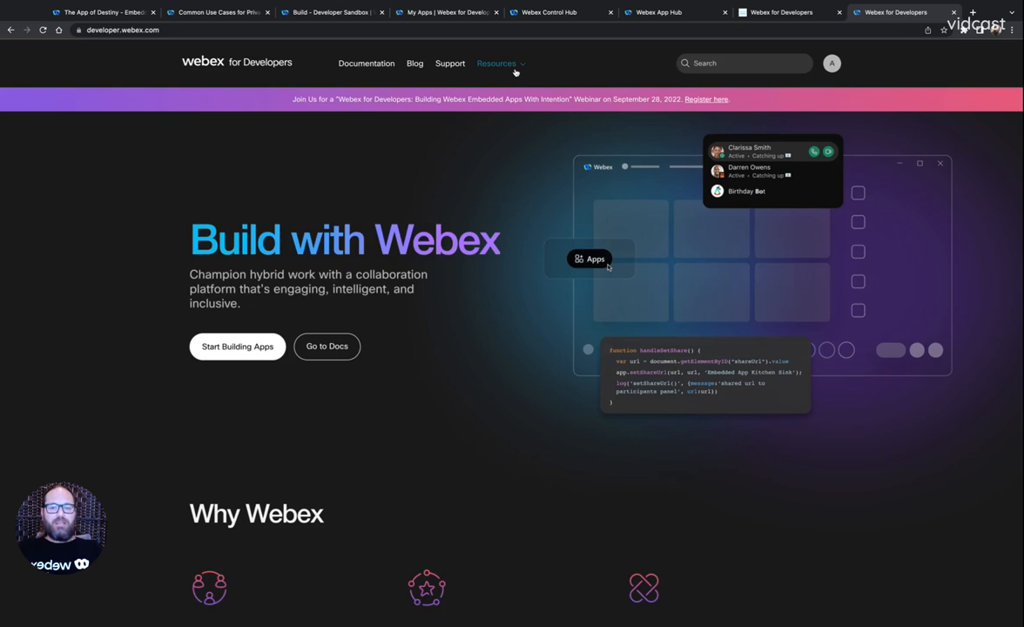
Step: Go to Developer webinars from the Resources menu, showing the Embedded Apps webinar
{"action": "left_click", "coordinate": [496, 62]}
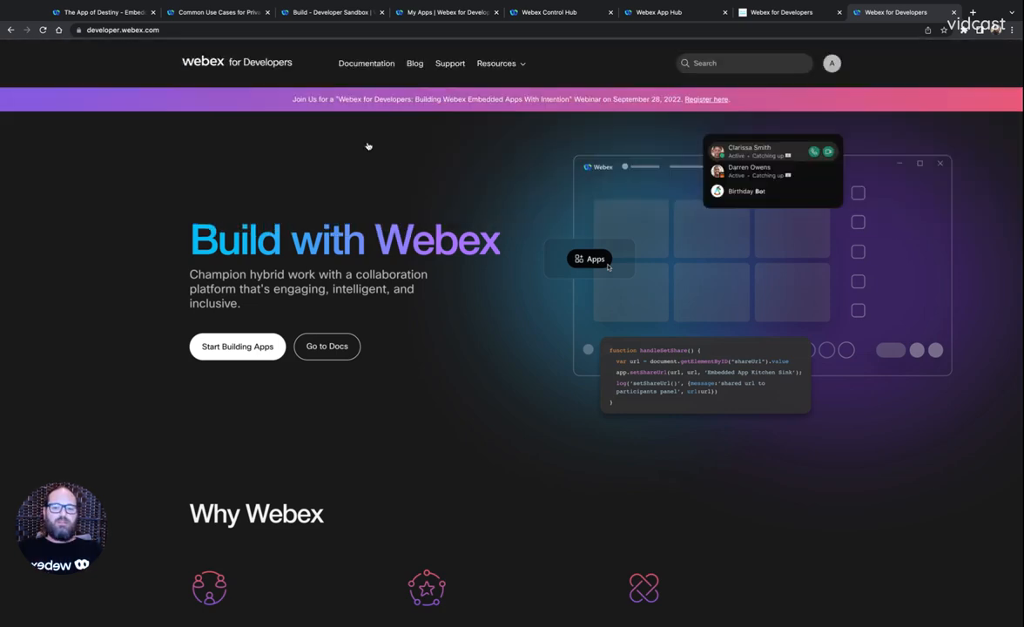
{"action": "left_click", "coordinate": [706, 98]}
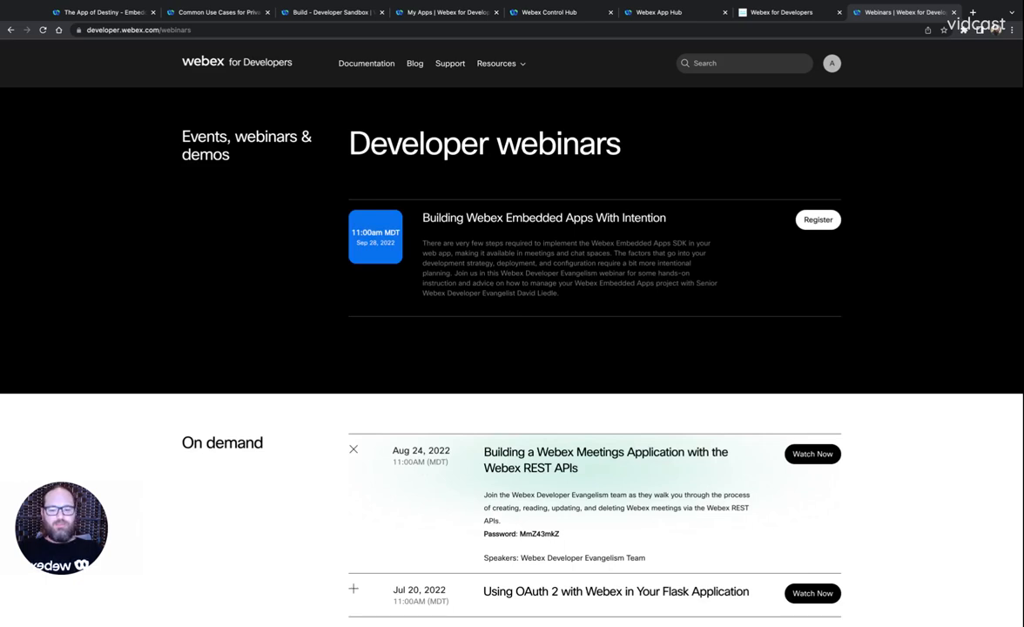
{"action": "mouse_move", "coordinate": [217, 21]}
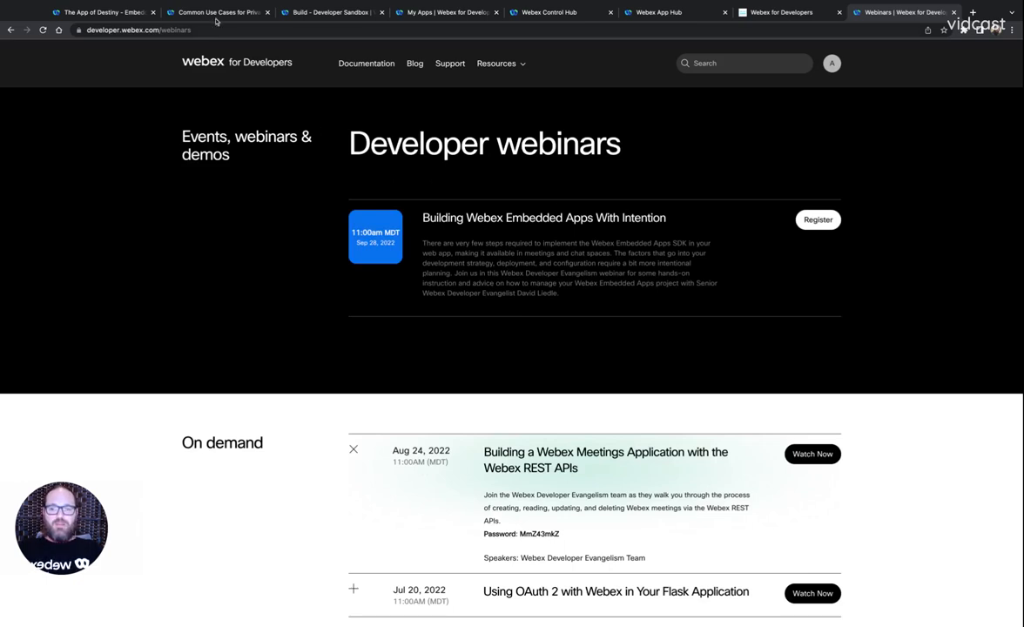